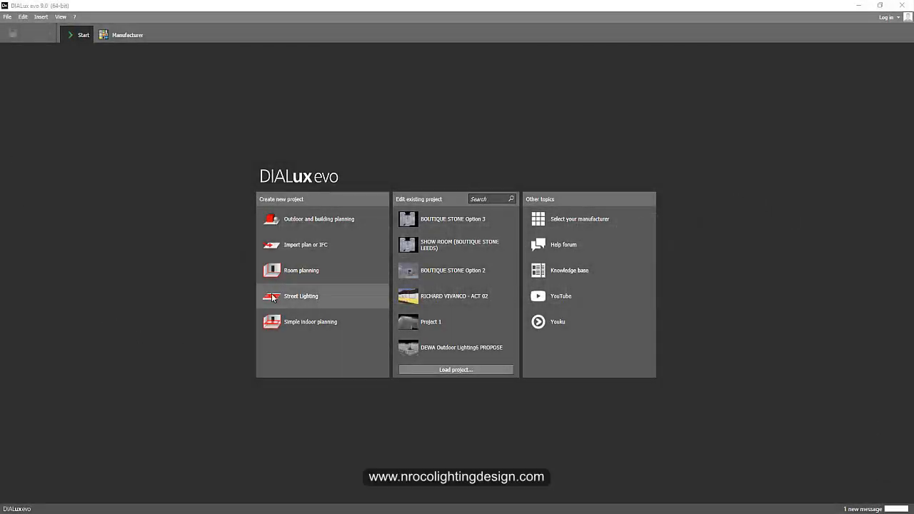
mouse_move(307, 260)
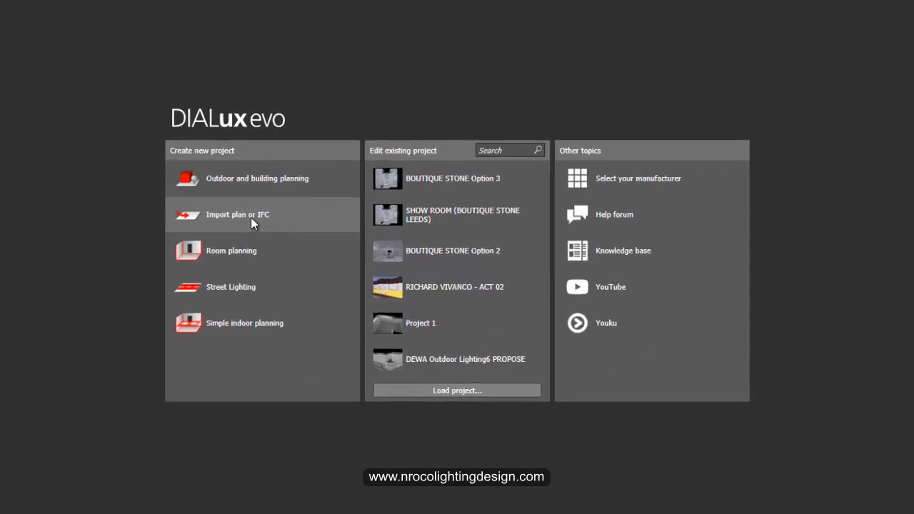
Step: Start a project via Import plan or IFC with the Private house file from Desktop
click(237, 215)
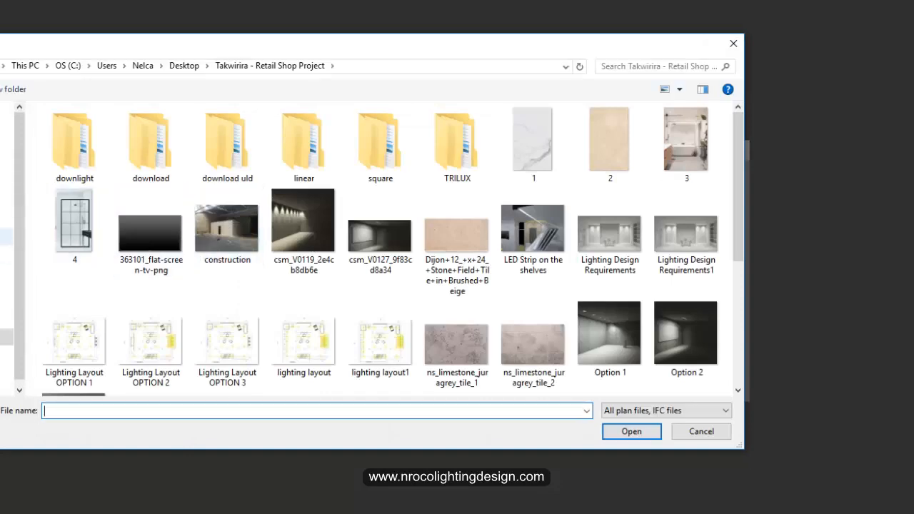
click(70, 66)
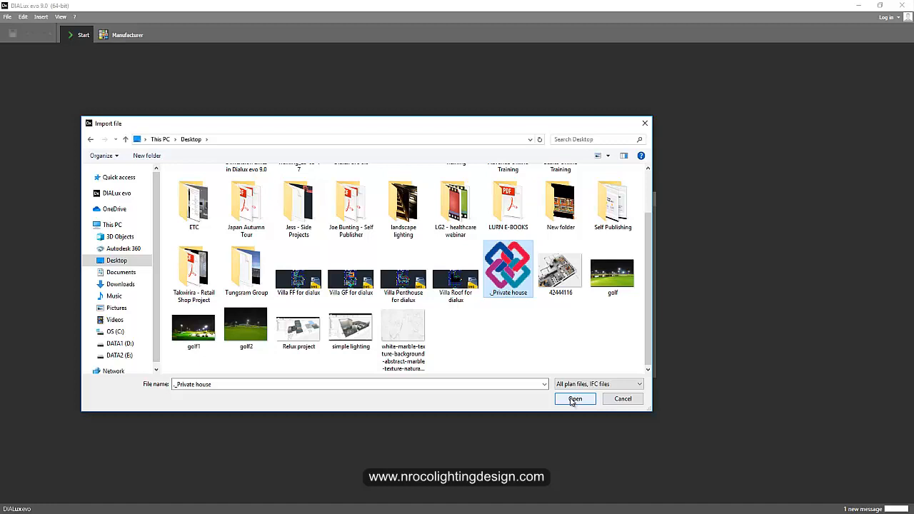
click(574, 398)
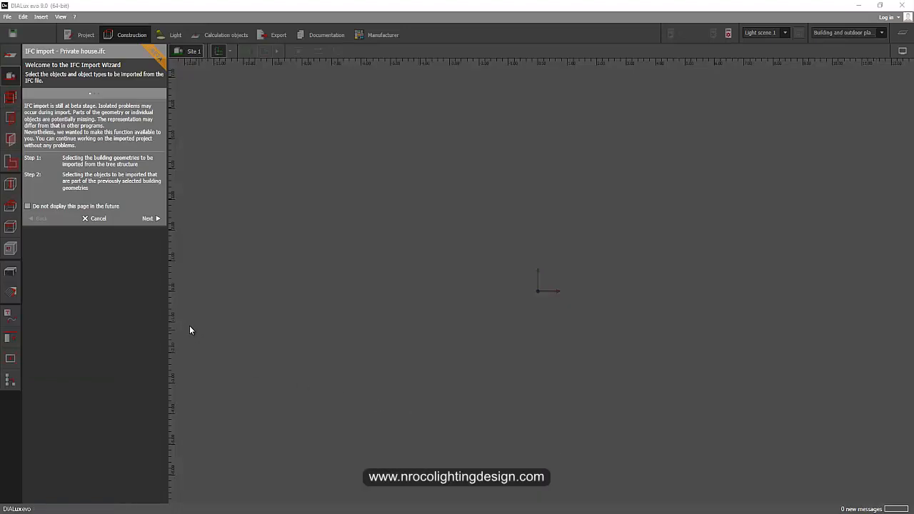
mouse_move(113, 294)
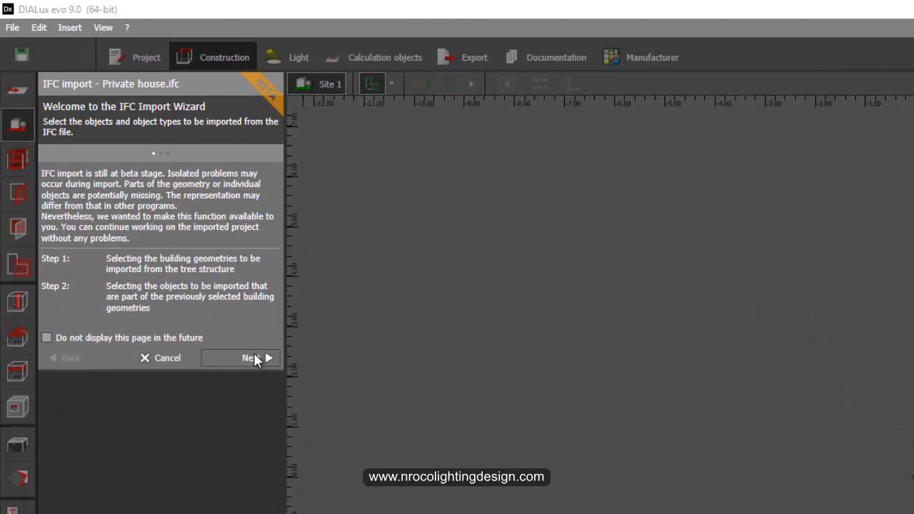
Step: Continue past the welcome page keeping storeys EG and DG checked
click(250, 357)
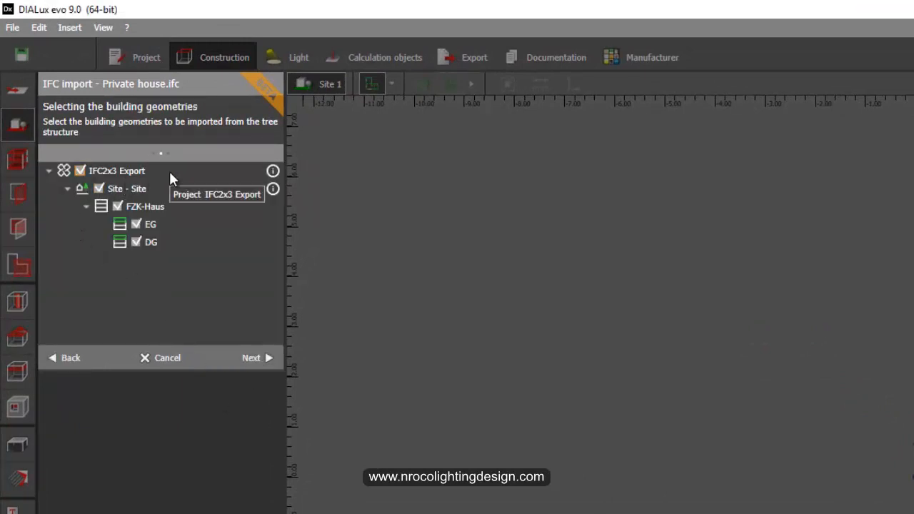
mouse_move(183, 214)
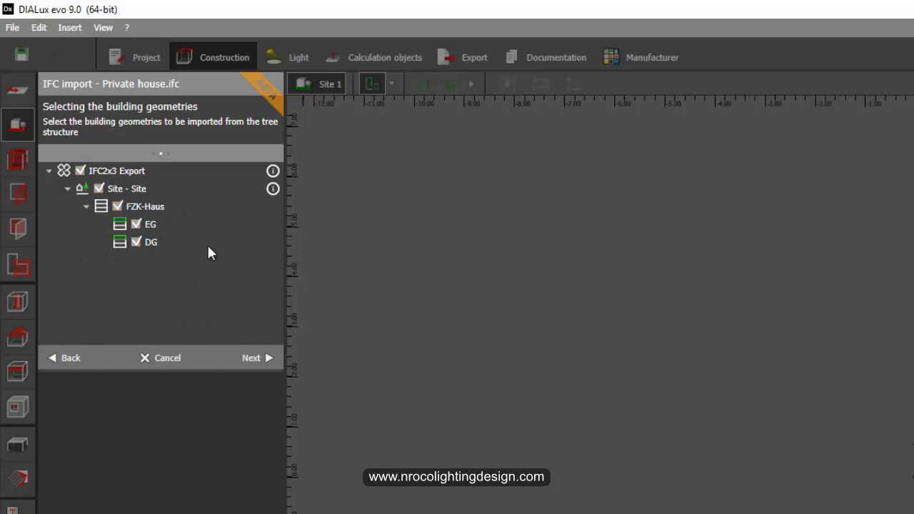
click(251, 356)
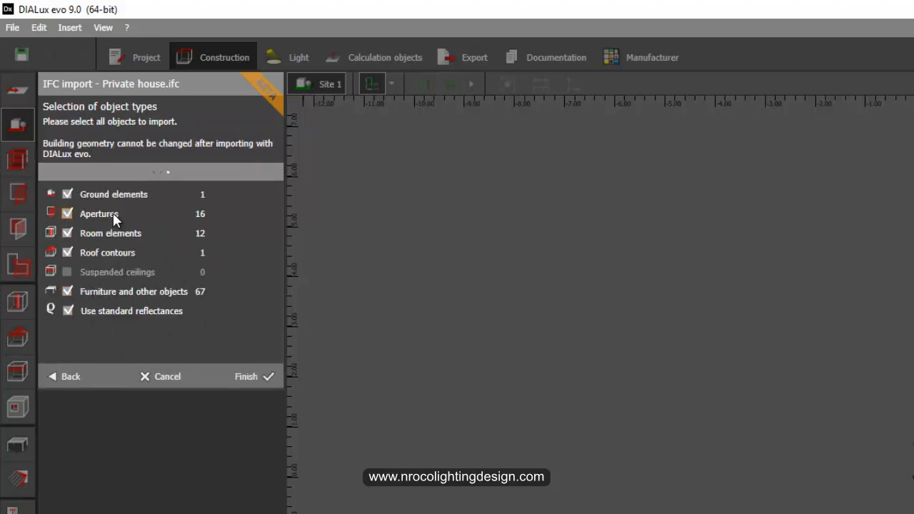
mouse_move(120, 234)
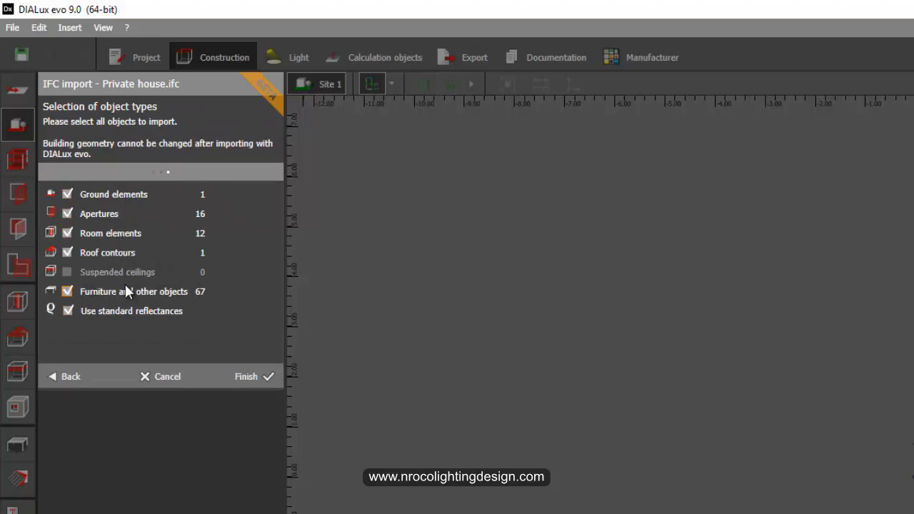
mouse_move(120, 341)
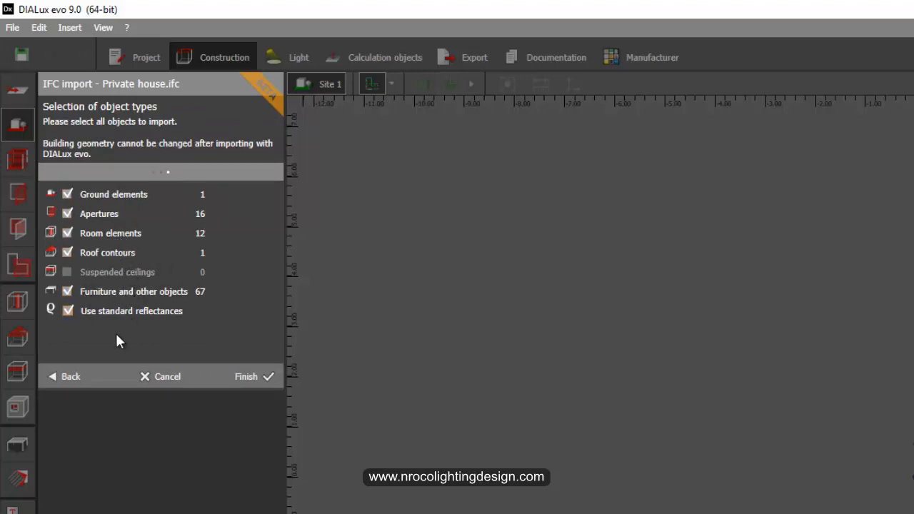
mouse_move(160, 321)
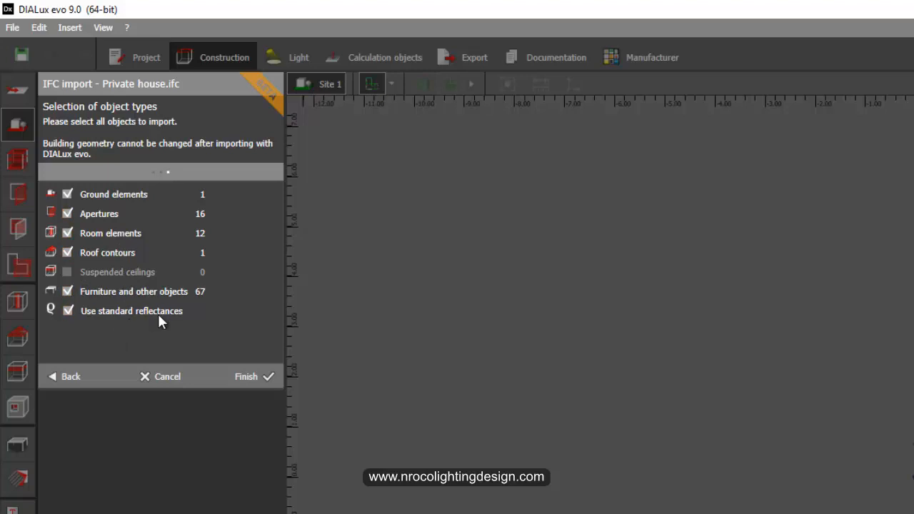
mouse_move(177, 349)
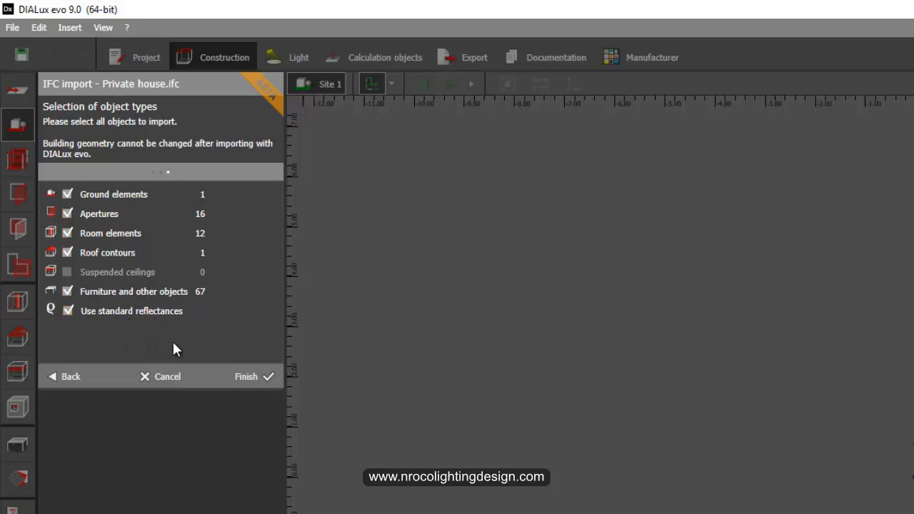
mouse_move(230, 356)
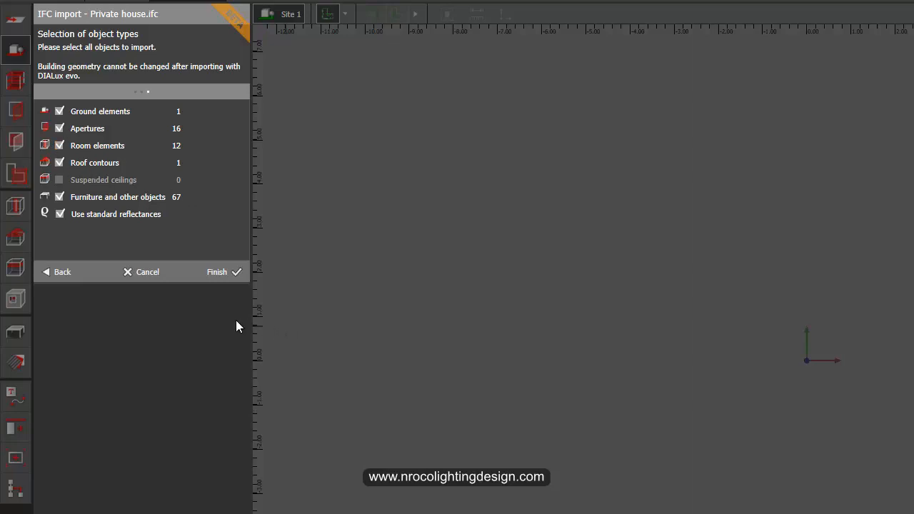
Step: Finish the import with all object types and standard reflectances ticked
click(217, 272)
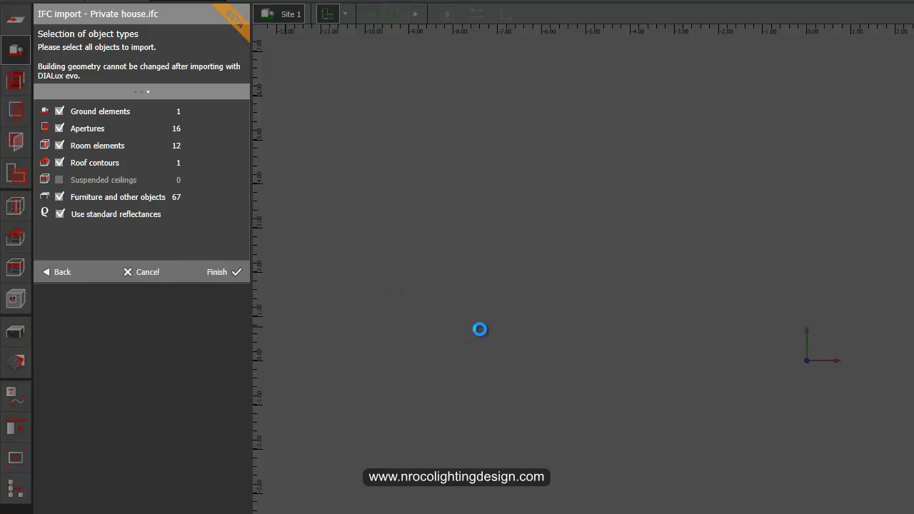
click(217, 271)
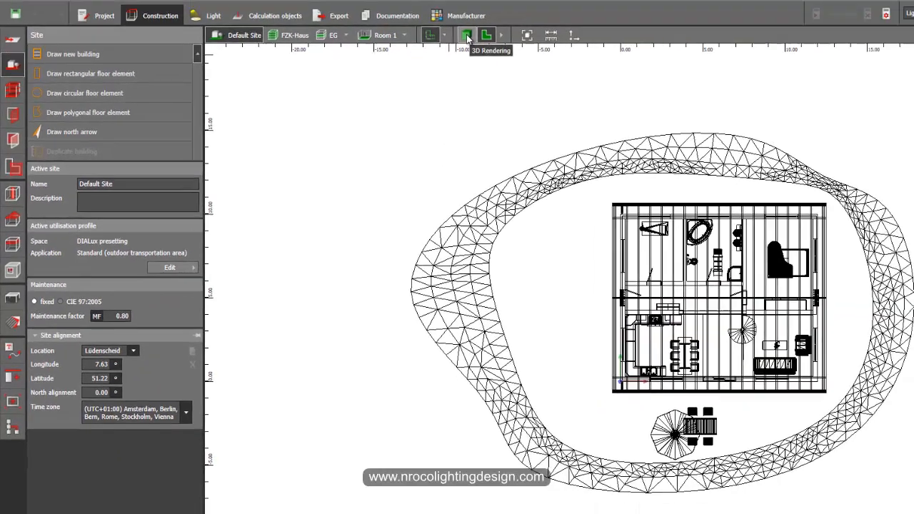
Step: Switch to 3D rendering and show the whole ground floor EG from above
click(470, 34)
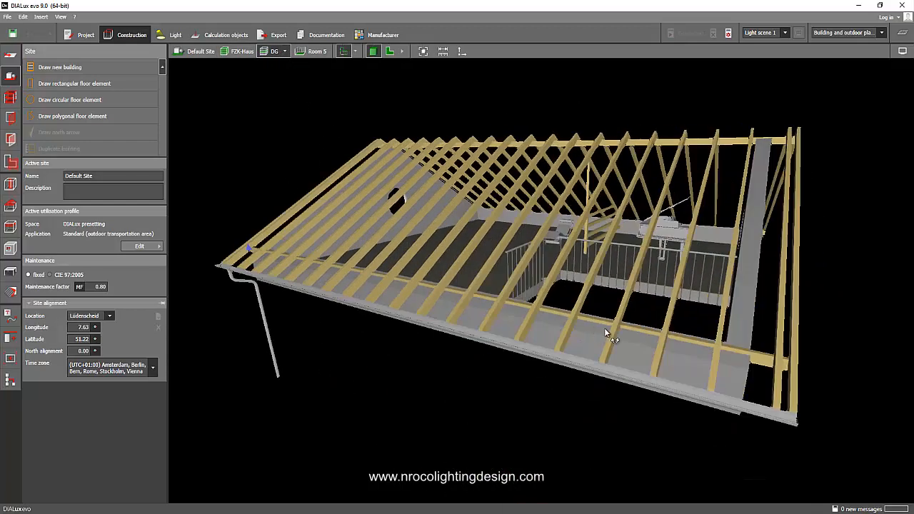
click(284, 52)
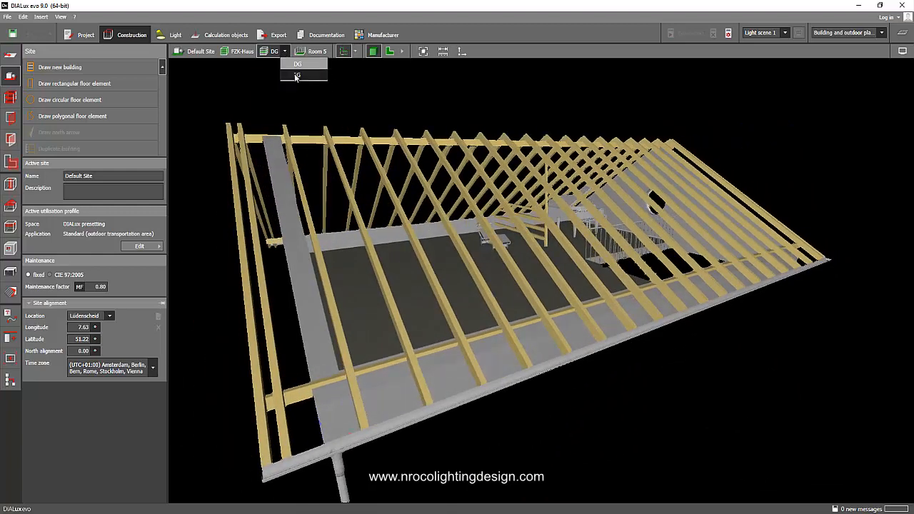
click(296, 77)
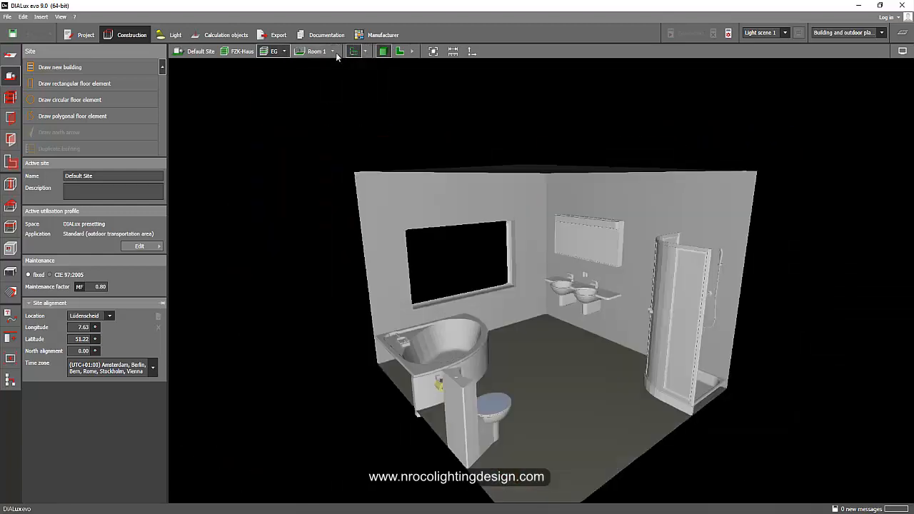
click(332, 51)
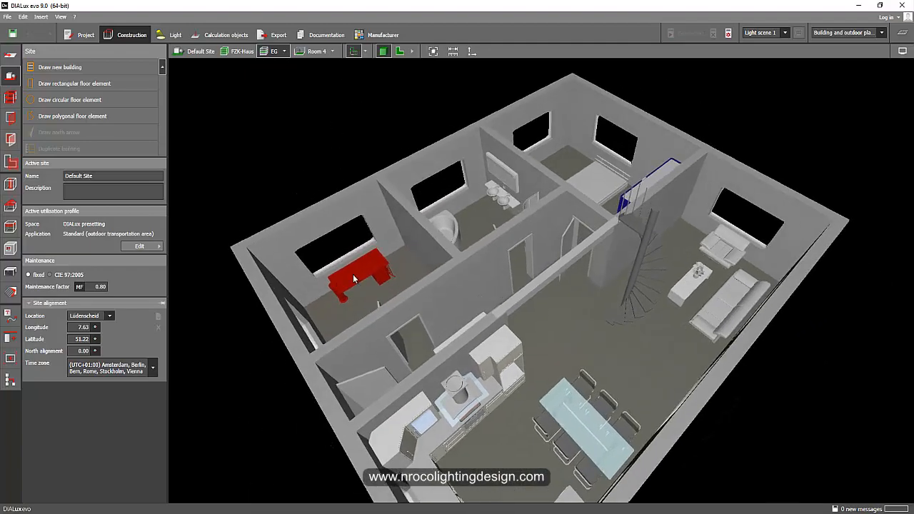
drag(354, 278, 502, 288)
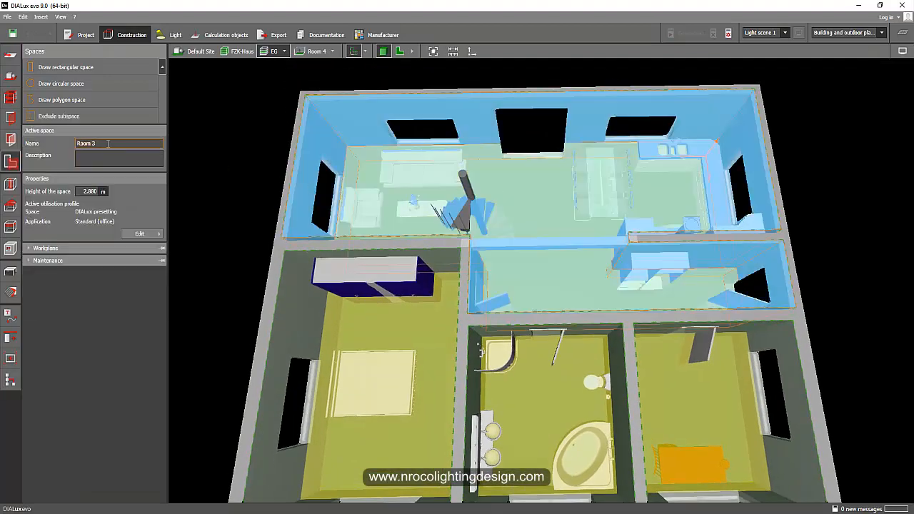
Step: Rename the large space Living Area/Kitchen with the Canteens, pantries profile
double_click(86, 143)
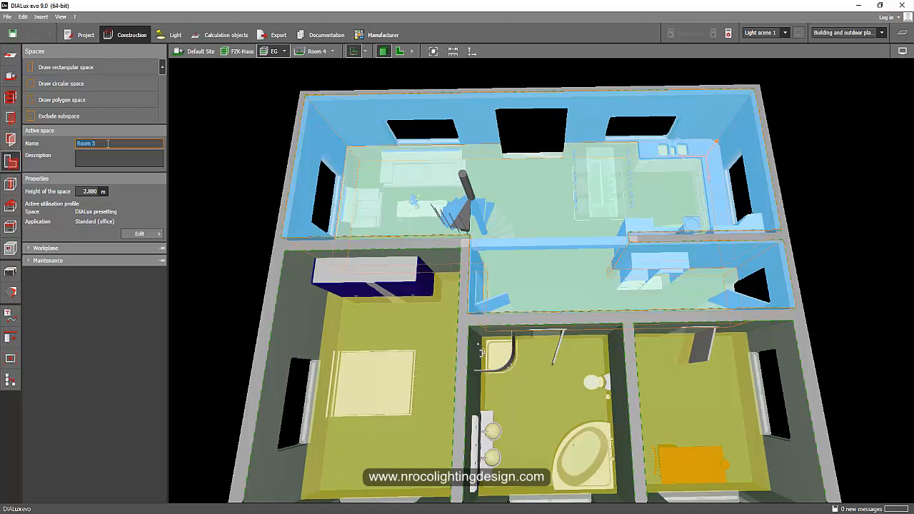
key(Ctrl+A)
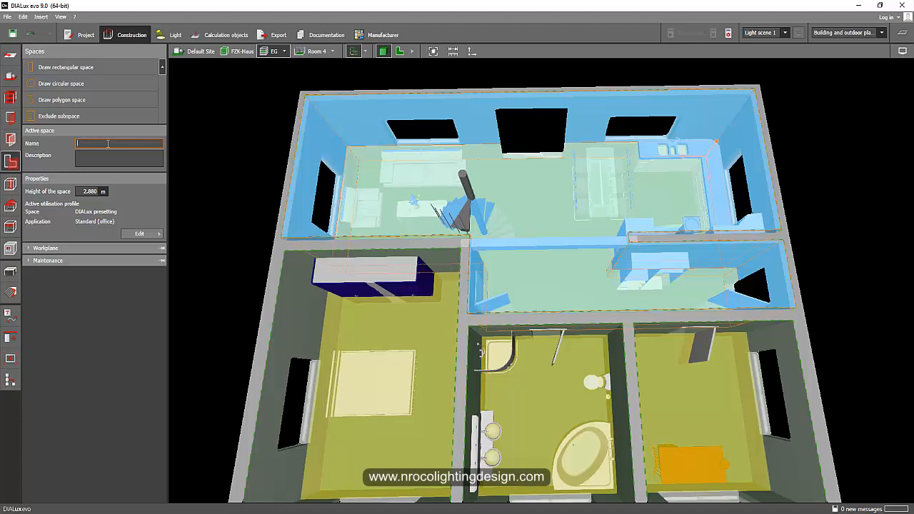
text(Living Area/Kitchen)
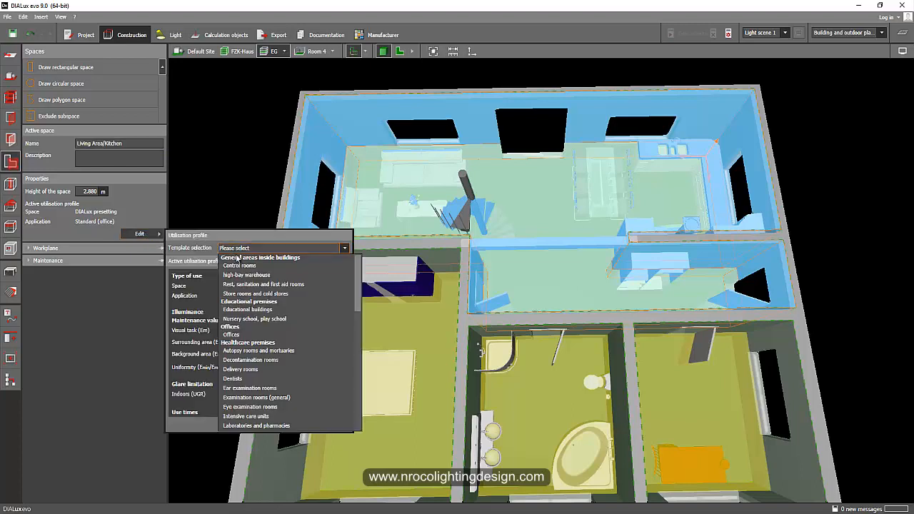
click(262, 284)
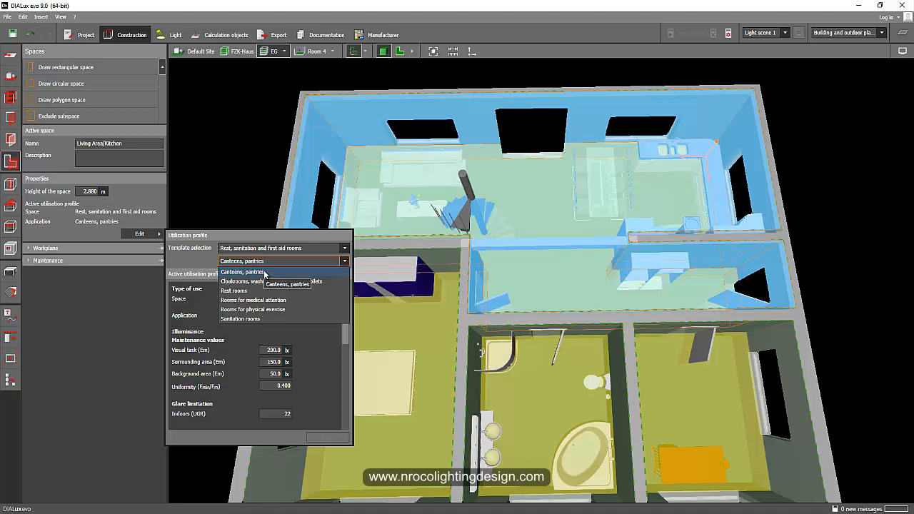
click(243, 271)
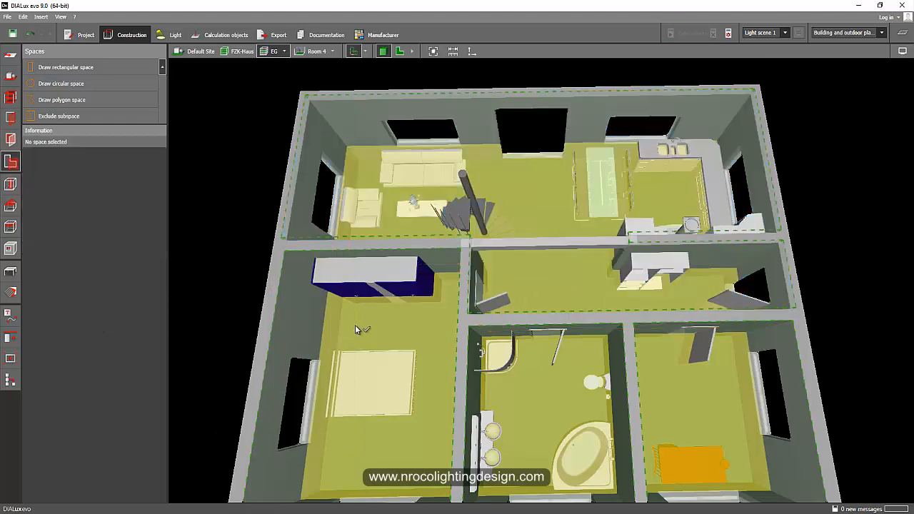
Step: Name the bottom-left room Bedroom and give it the rest rooms profile
click(360, 328)
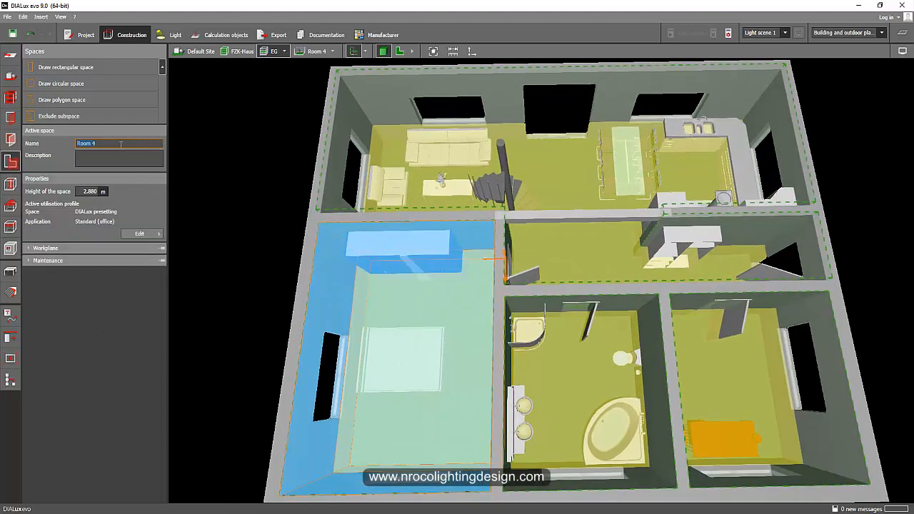
text(Bedroom)
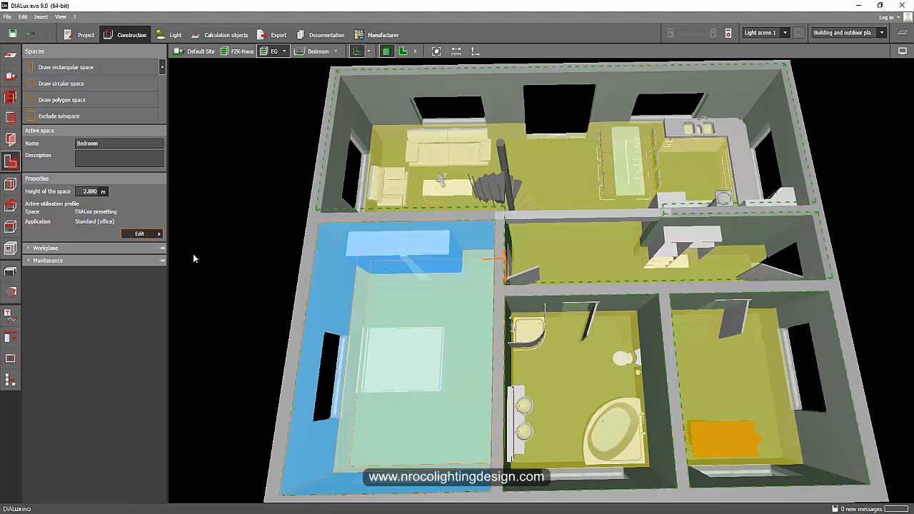
click(344, 248)
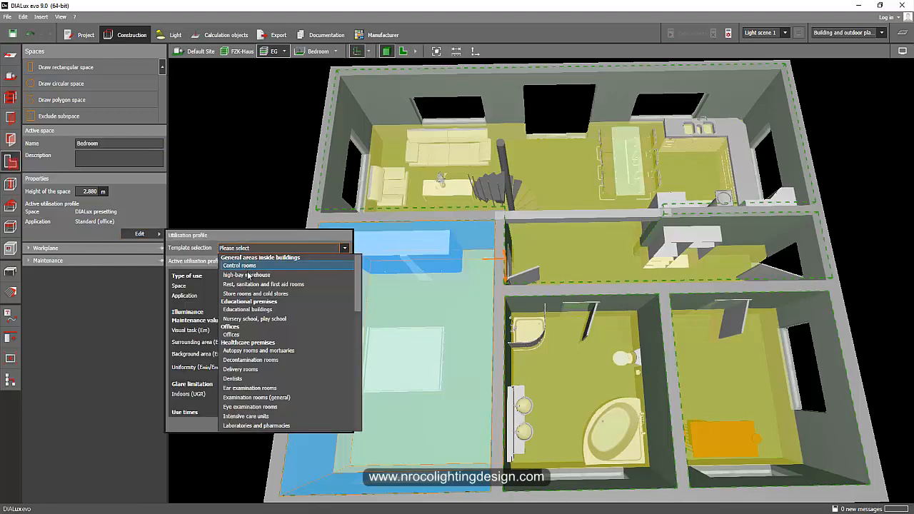
mouse_move(269, 284)
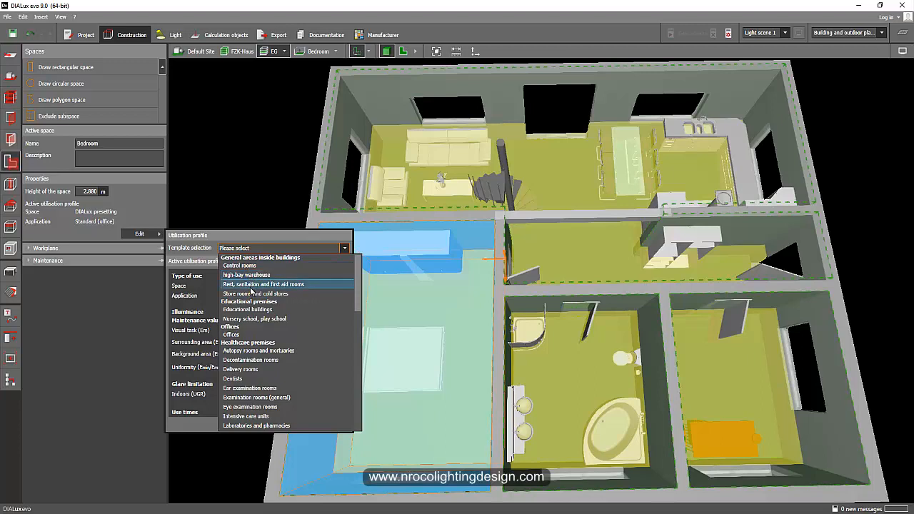
click(261, 283)
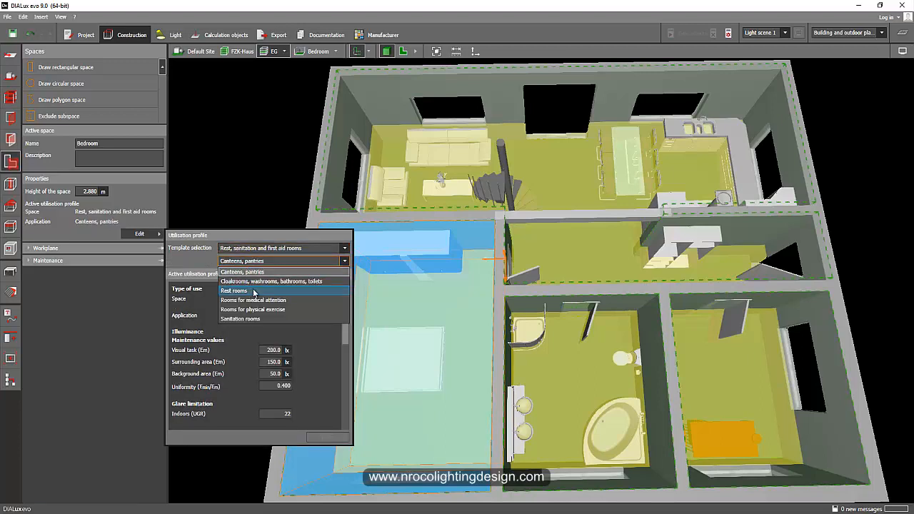
click(234, 291)
text(T&B)
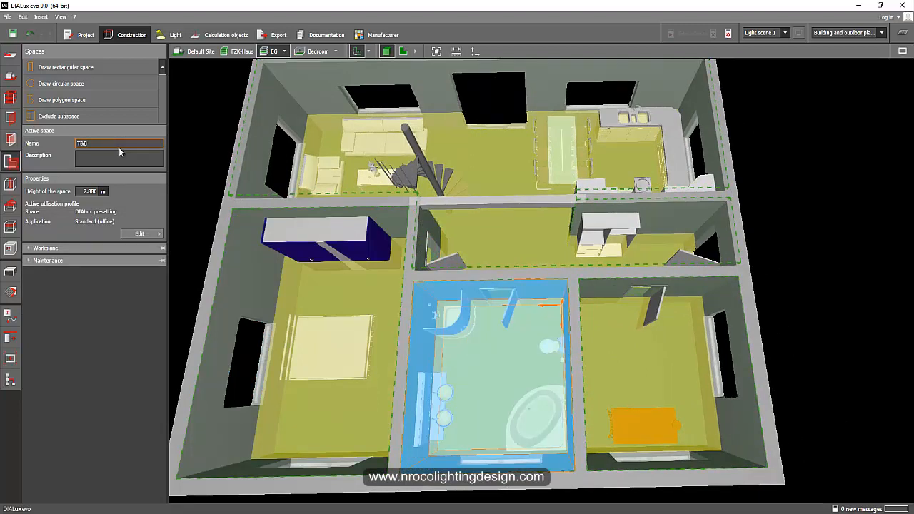
Step: Bring up the T&B bathroom's utilisation profile templates
click(140, 234)
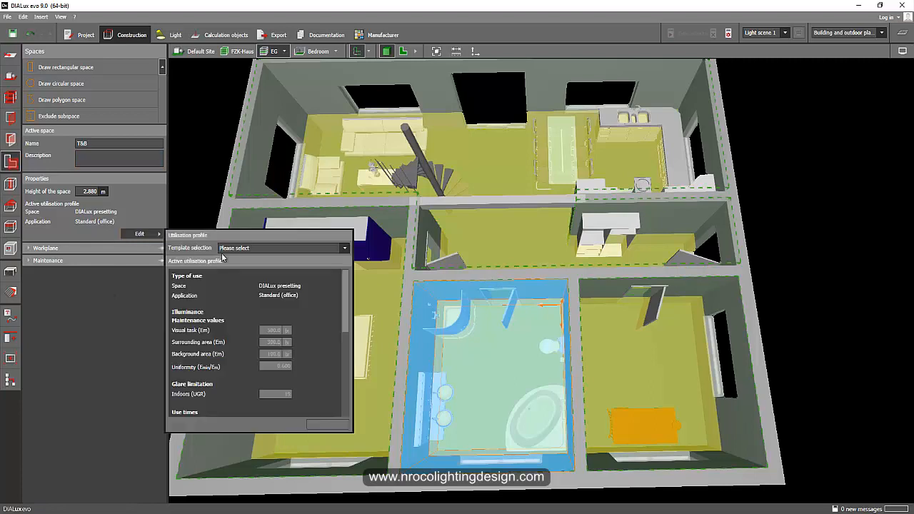
click(283, 249)
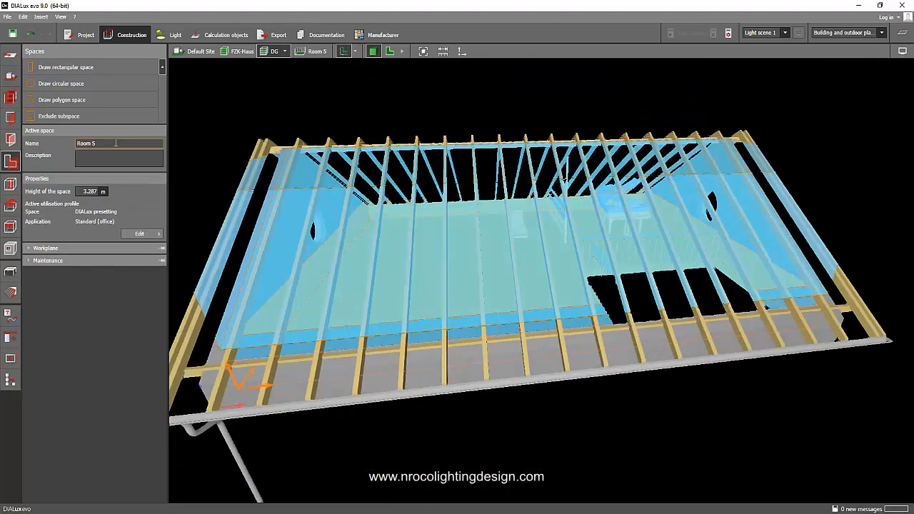
Step: Name the roof space Attic with the store rooms and cold stores storage profile
text(Attic)
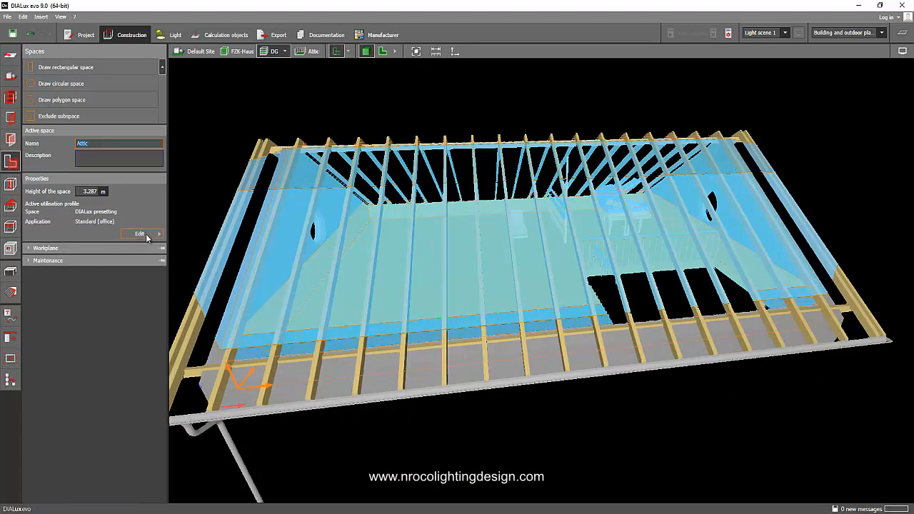
click(140, 234)
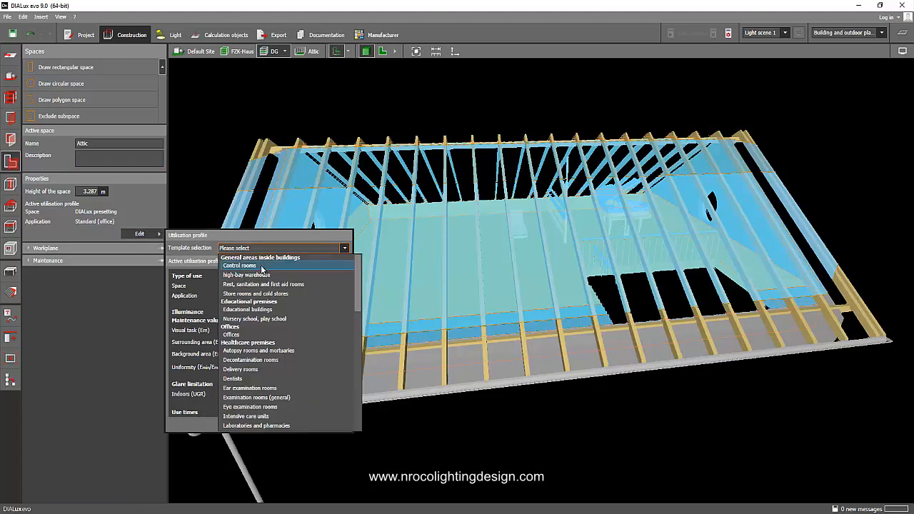
mouse_move(254, 292)
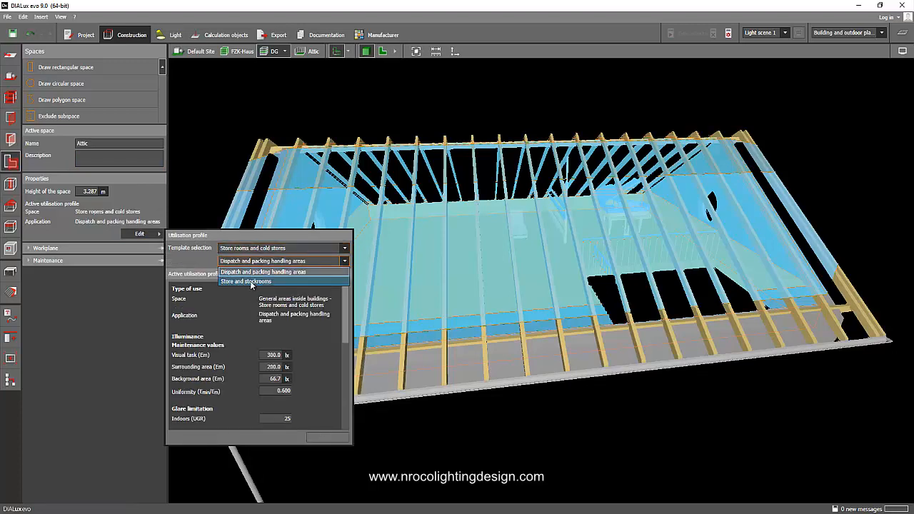
click(245, 280)
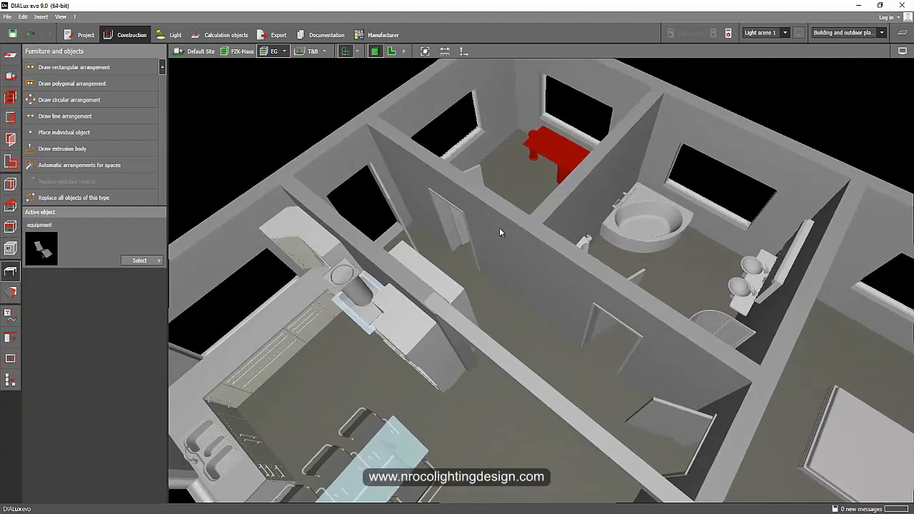
Step: Show a single space and orbit inside toward the T&B shower enclosure
click(324, 52)
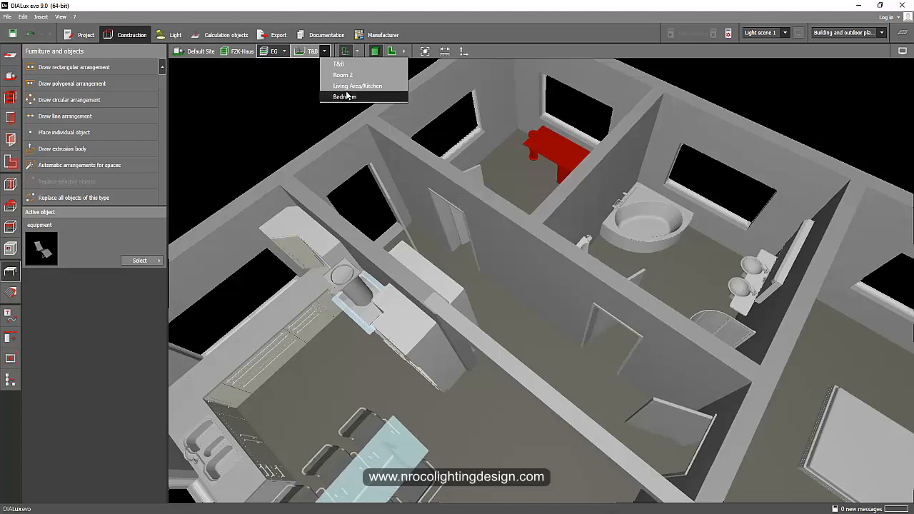
click(354, 85)
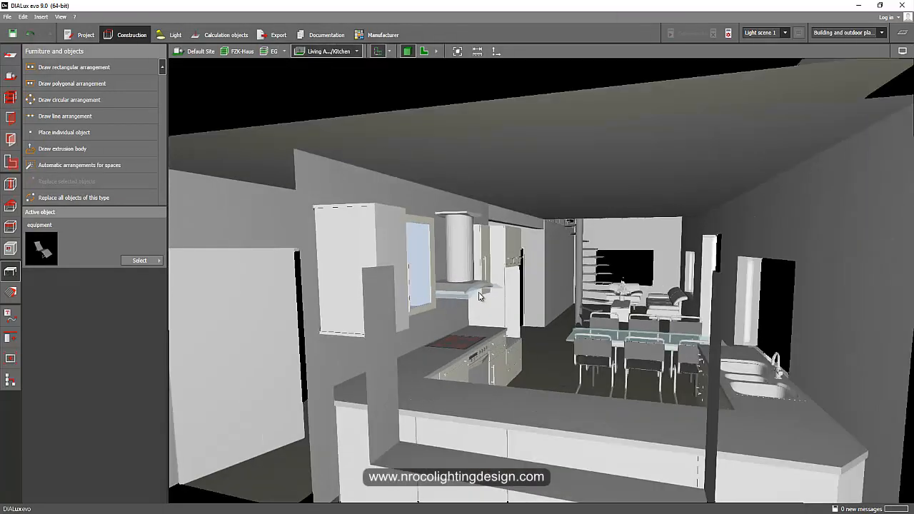
drag(478, 296, 497, 288)
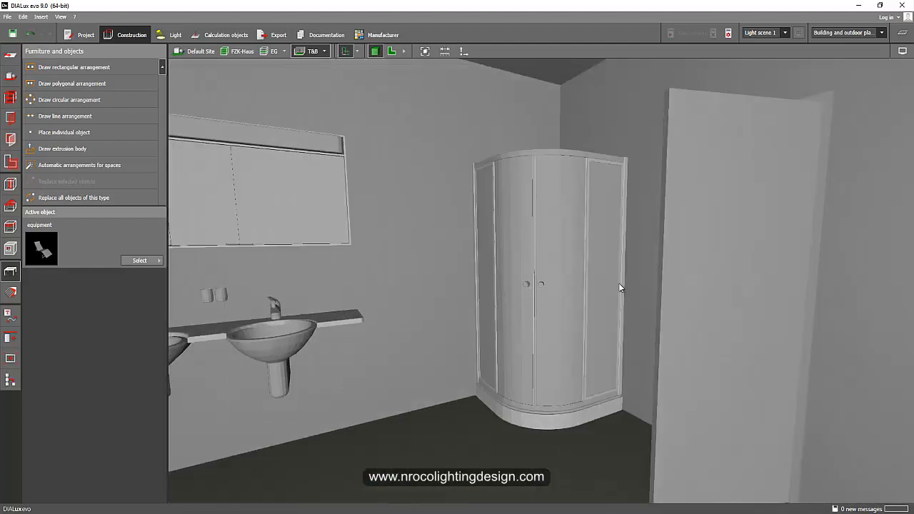
Step: Make the shower enclosure Transparent with 37% reflection and about 60% transmission
drag(619, 289, 562, 268)
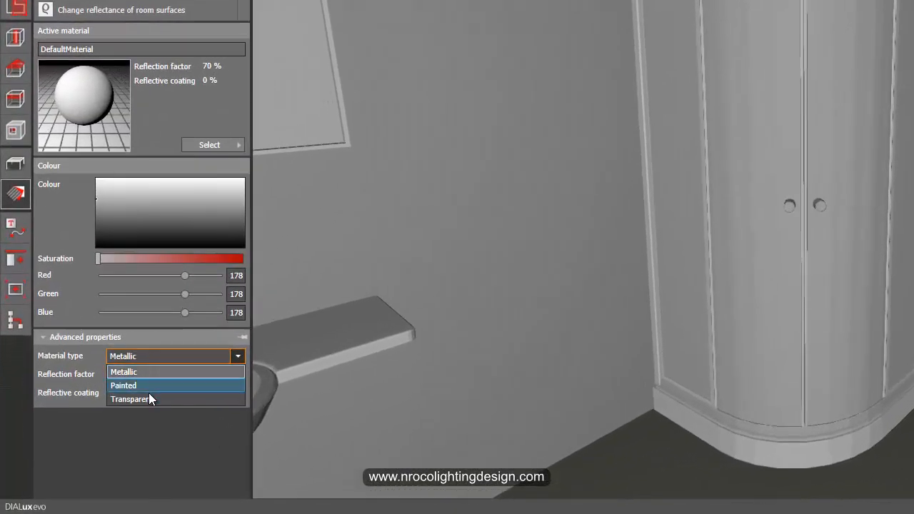
click(132, 399)
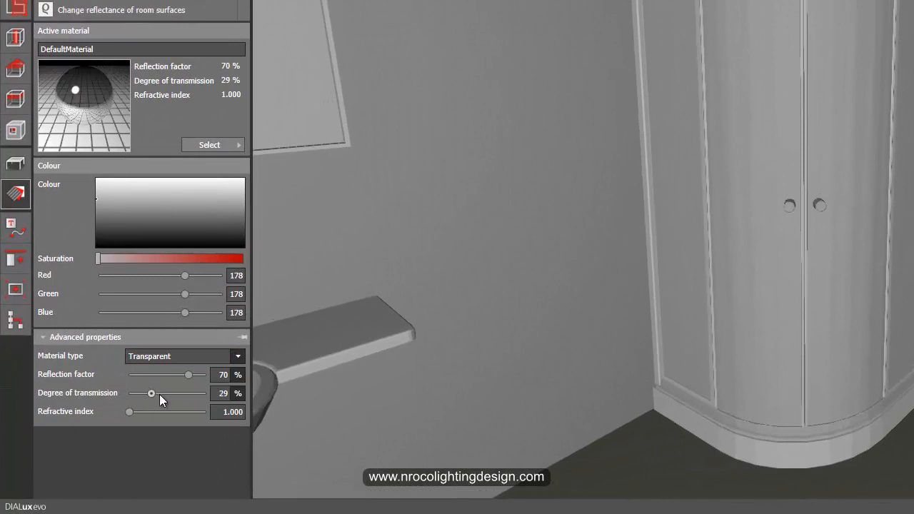
drag(151, 394, 171, 394)
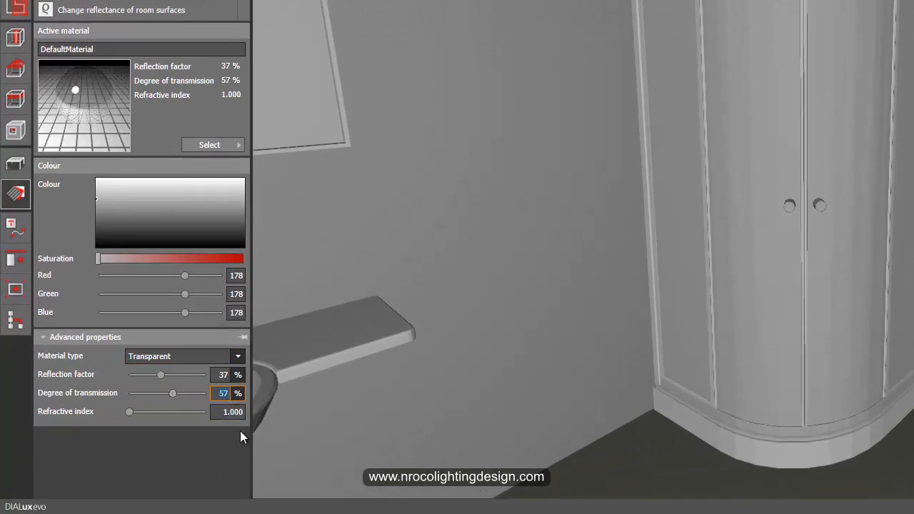
drag(171, 392, 175, 393)
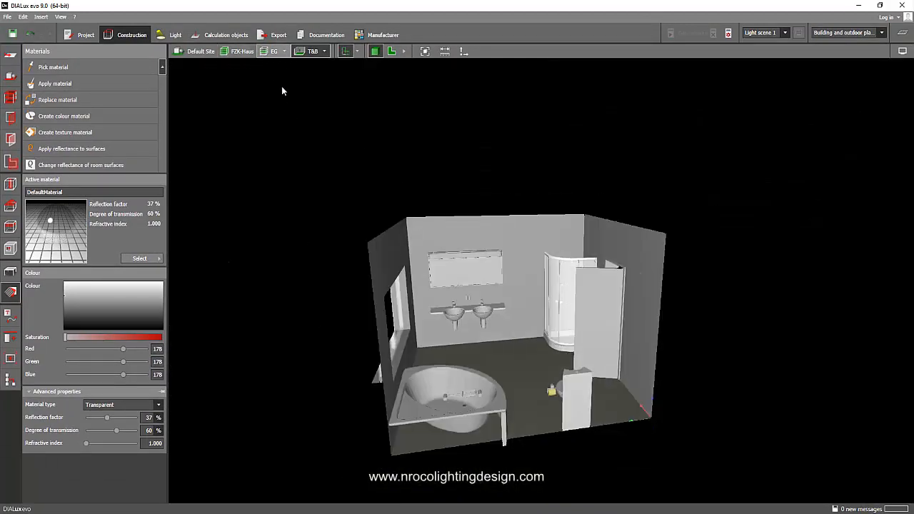
Step: Return to the 2D ground-floor plan with the Light luminaire tools active
click(286, 51)
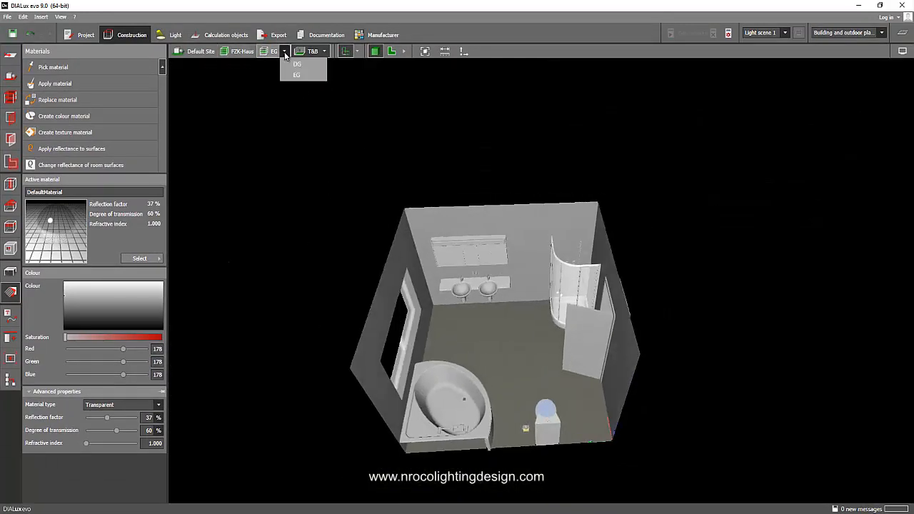
click(297, 74)
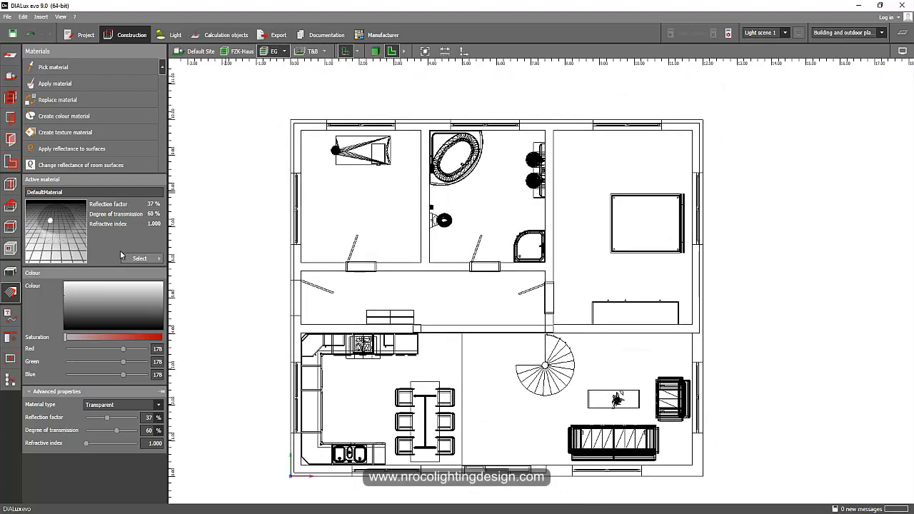
click(174, 34)
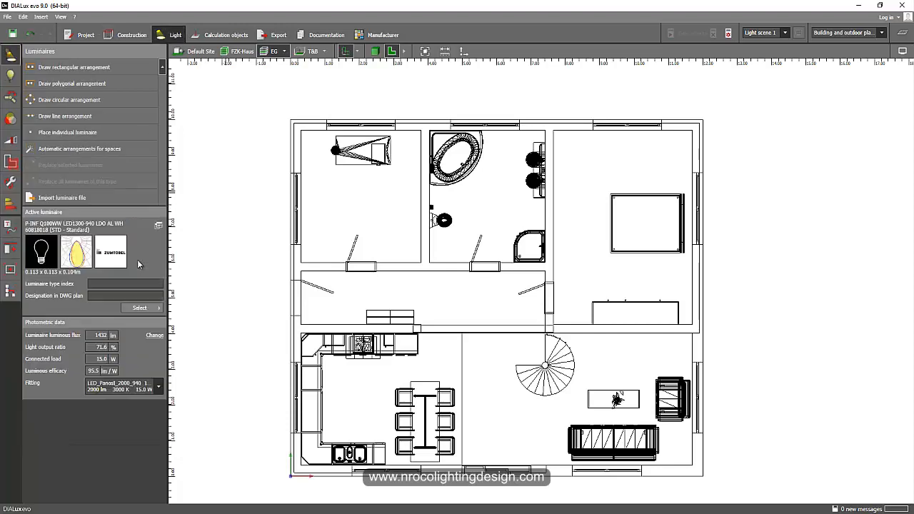
mouse_move(151, 308)
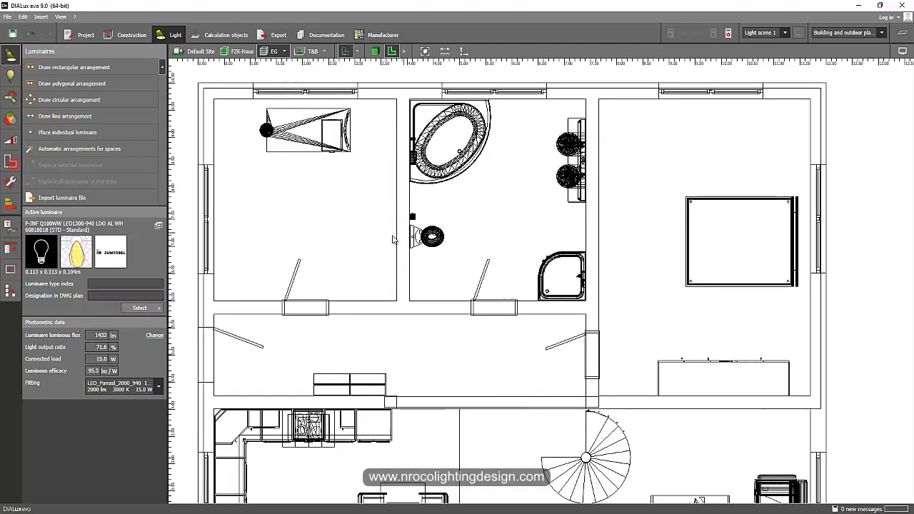
mouse_move(78, 149)
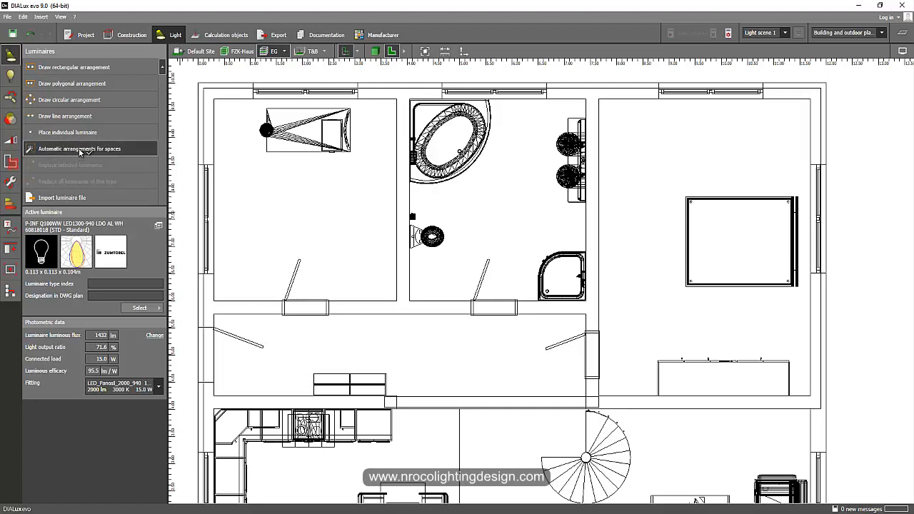
Step: Fill the bathroom space with automatically arranged recessed downlights
click(79, 149)
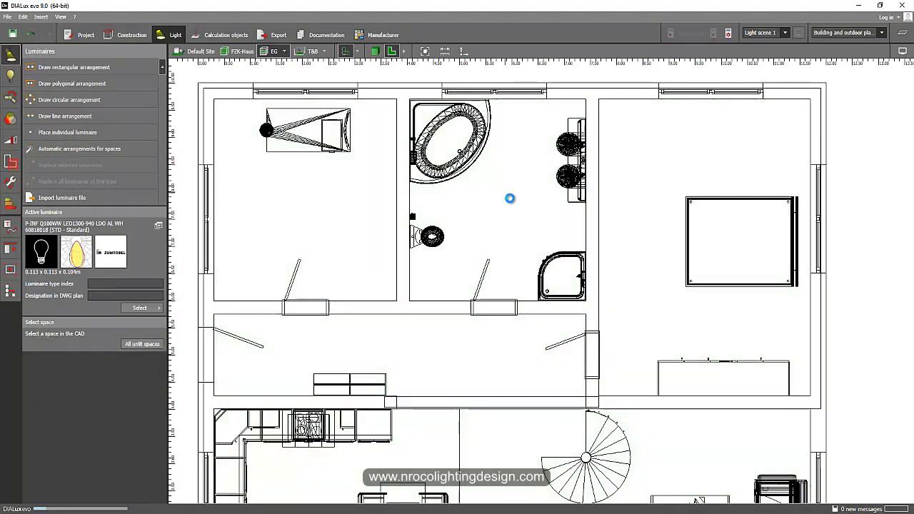
click(497, 200)
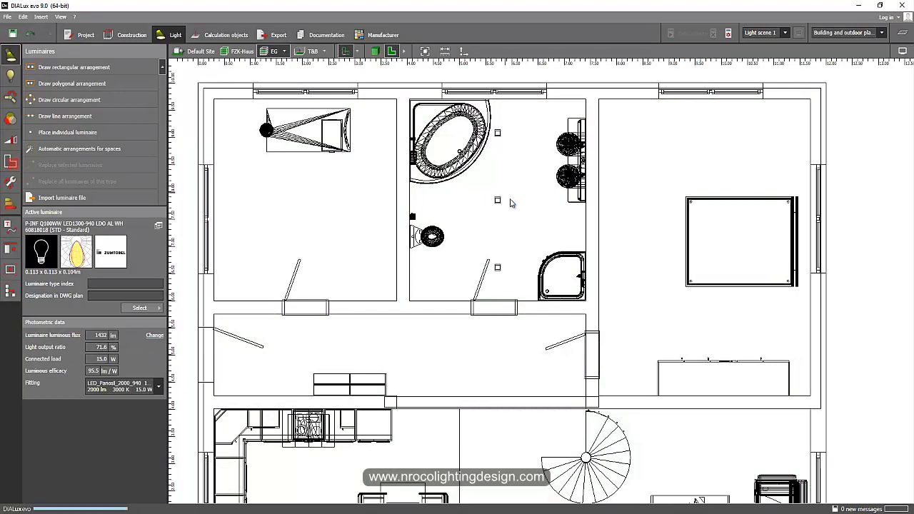
click(496, 200)
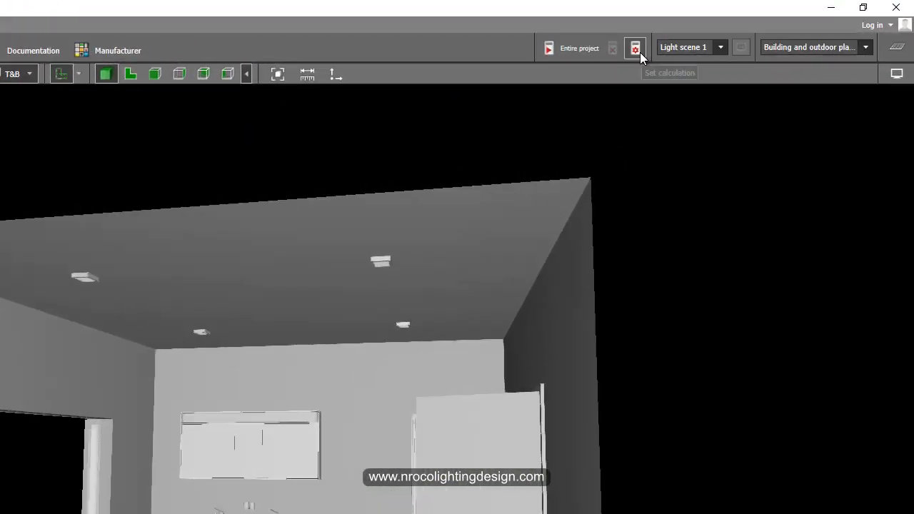
Step: Calculate the lighting for the selected T&B bathroom space only
click(634, 47)
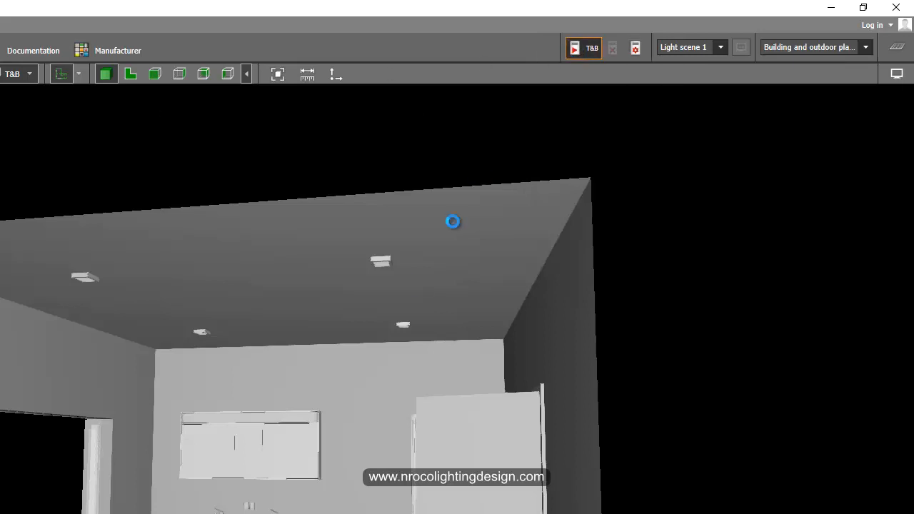
click(580, 47)
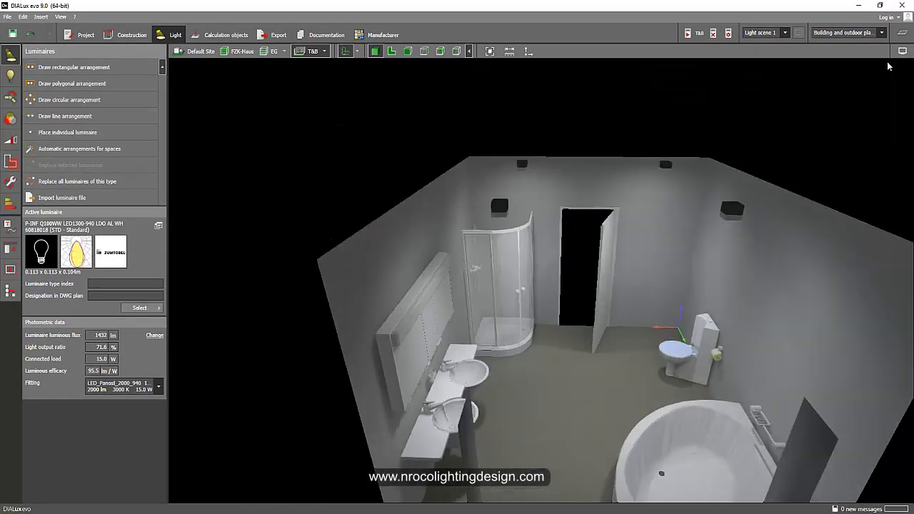
click(660, 64)
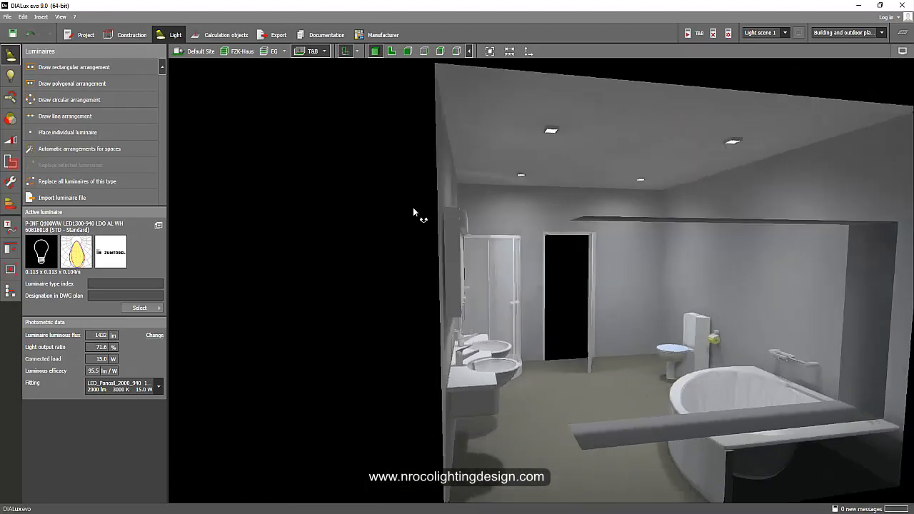
drag(413, 211, 550, 233)
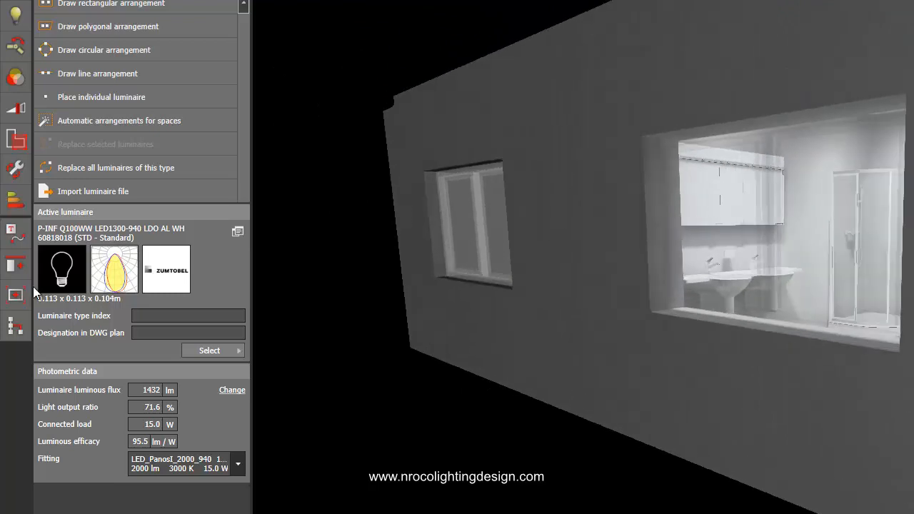
Step: Return to the Construction tools and orbit the house to show the lit bathroom
click(16, 327)
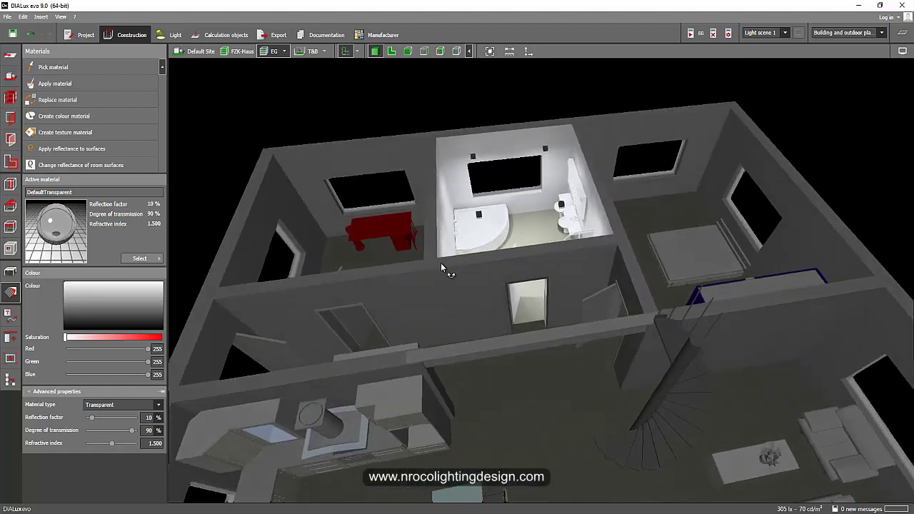
drag(443, 268, 511, 316)
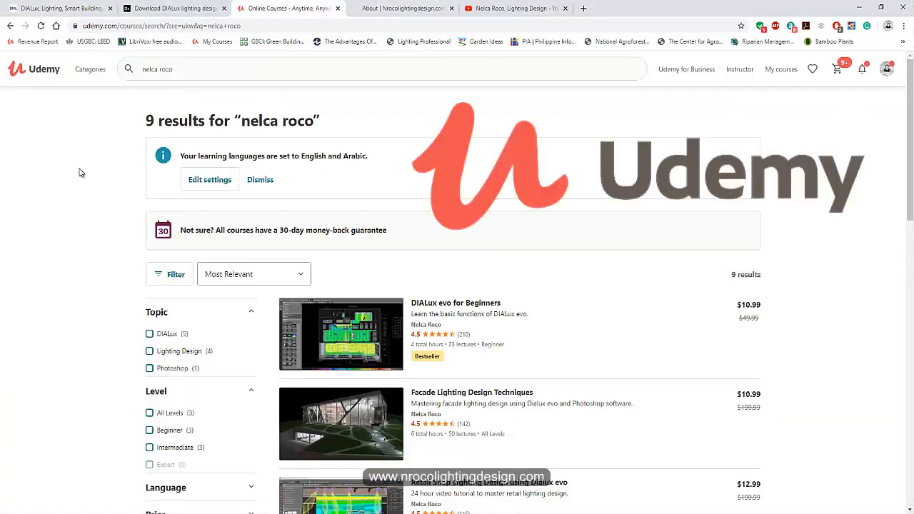
Step: Browse the Udemy lighting design course results, then the nrocolightingdesign About page
scroll(down, 3)
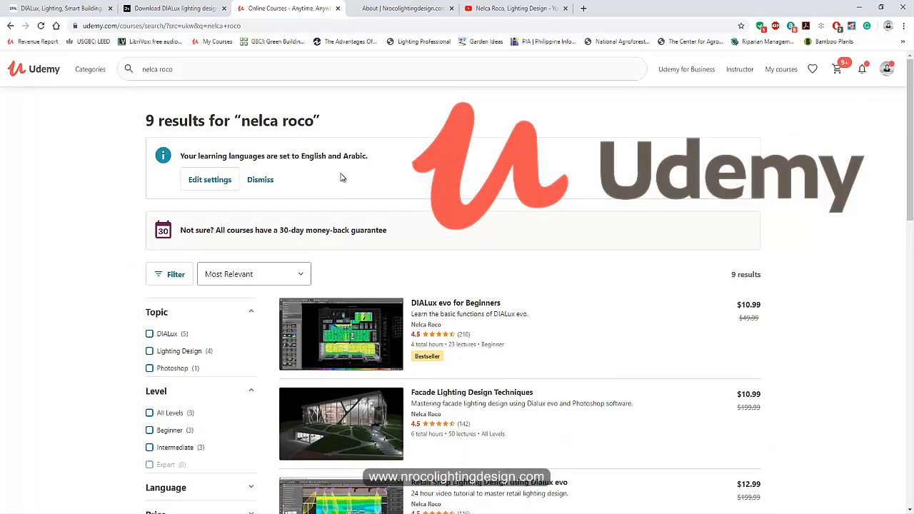
click(402, 8)
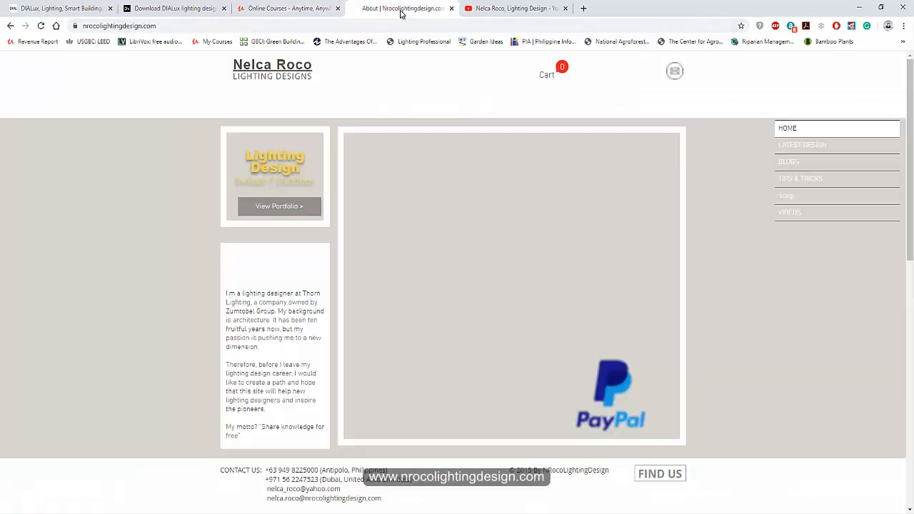
scroll(down, 3)
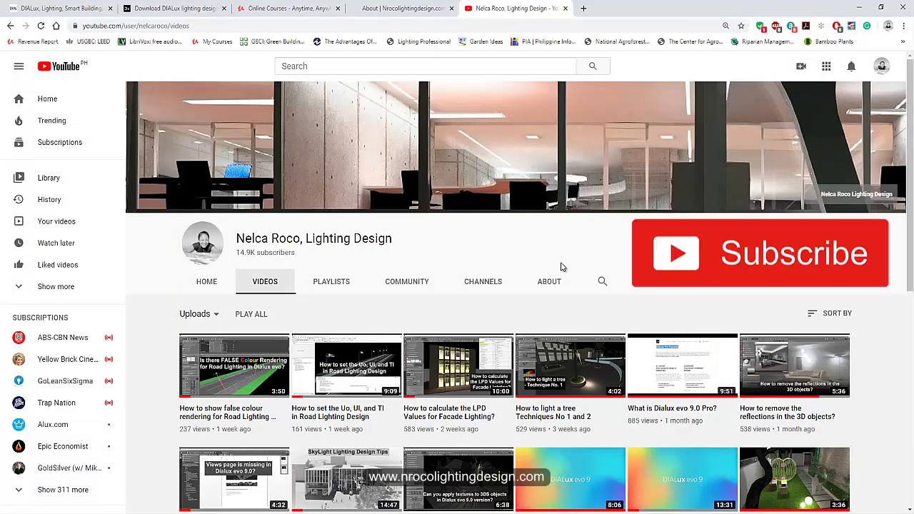
mouse_move(879, 294)
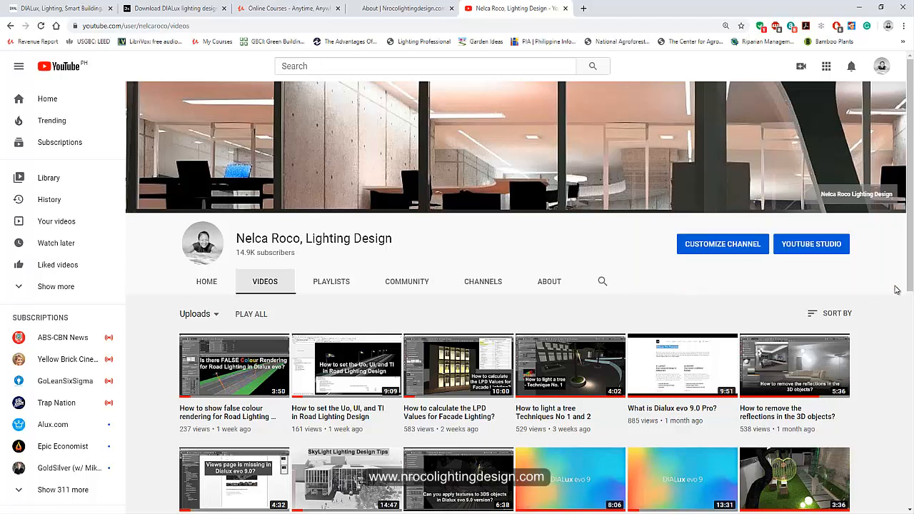
mouse_move(888, 288)
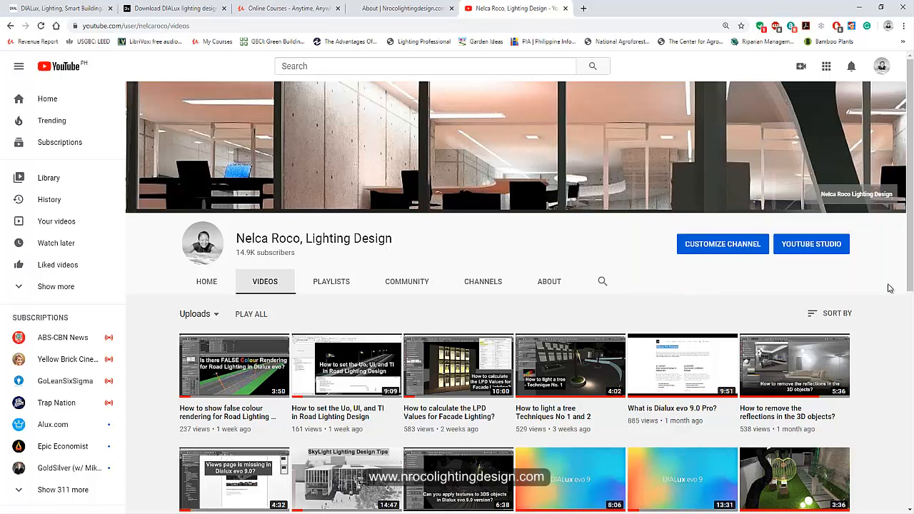